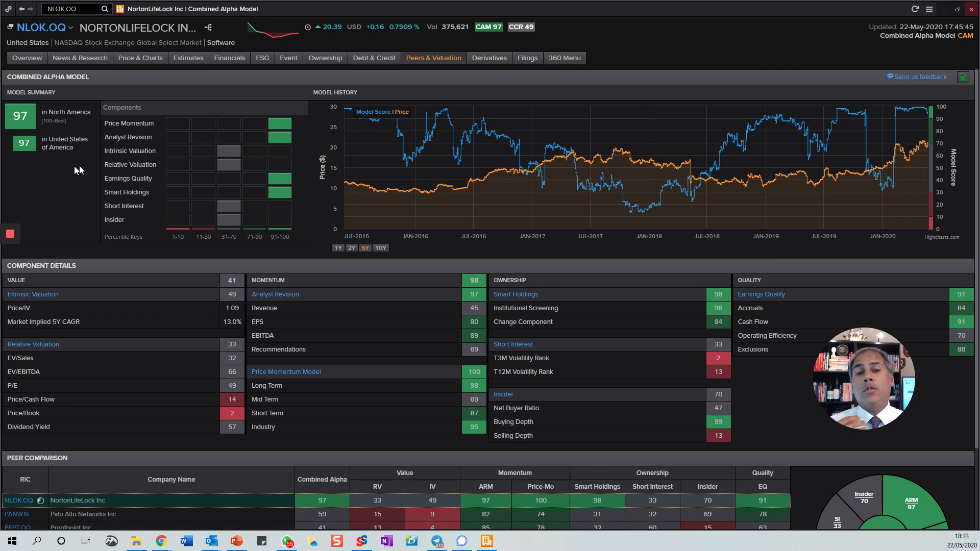
mouse_move(173, 206)
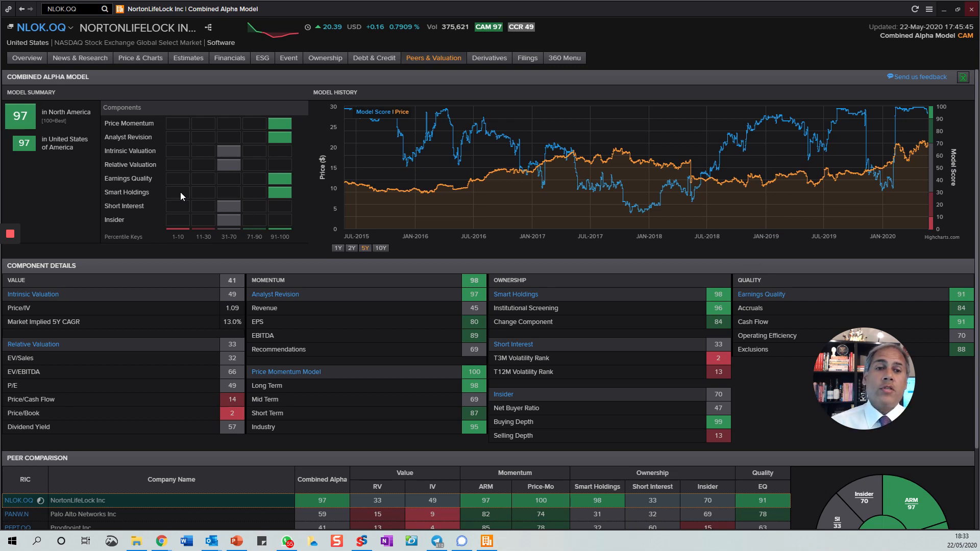
mouse_move(270, 131)
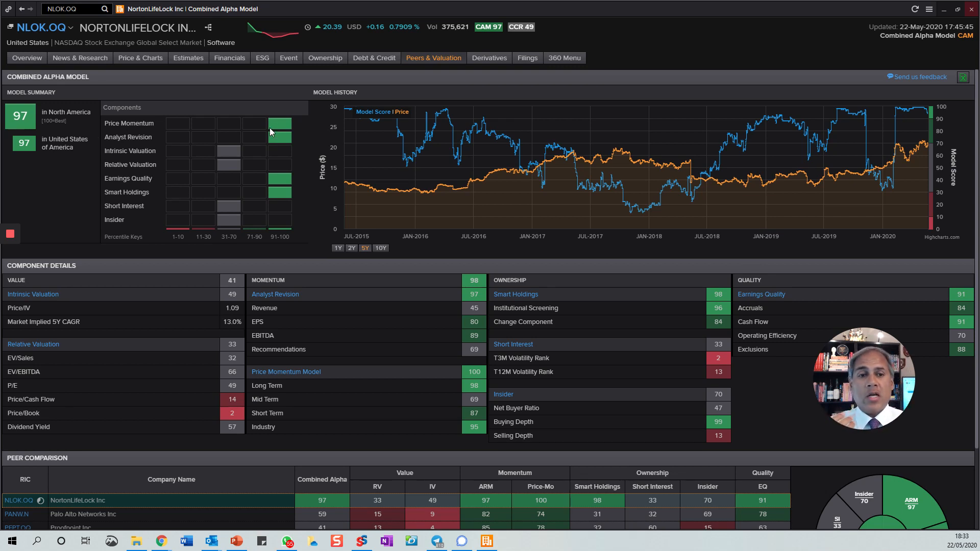
mouse_move(254, 140)
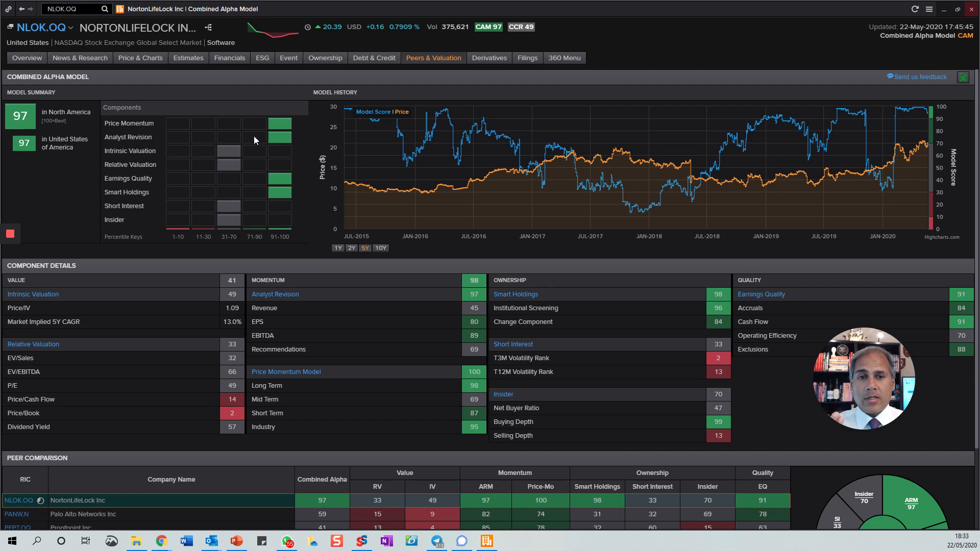
mouse_move(232, 164)
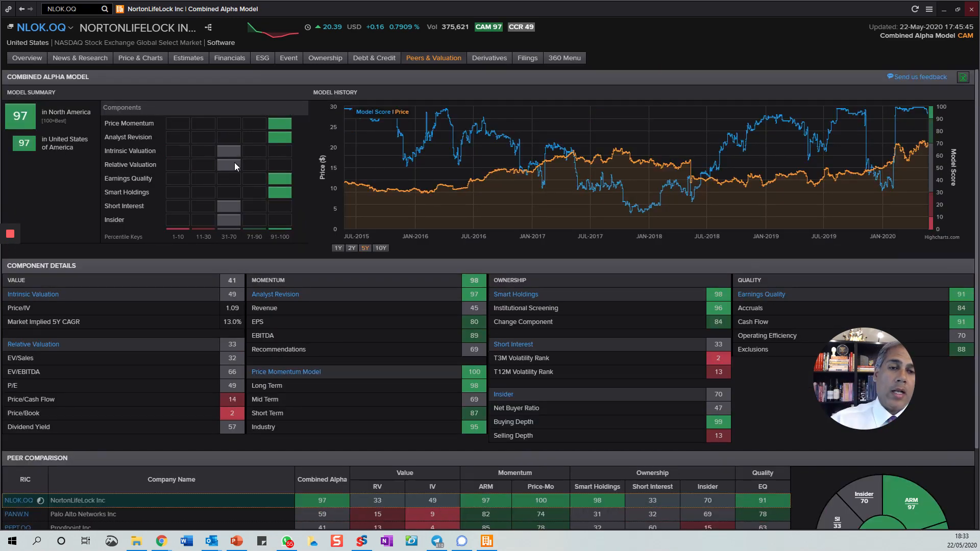
- Open NortonLifeLock's Value-Momentum model page, scoring 90, from the Peers & Valuation menu
scroll(down, 3)
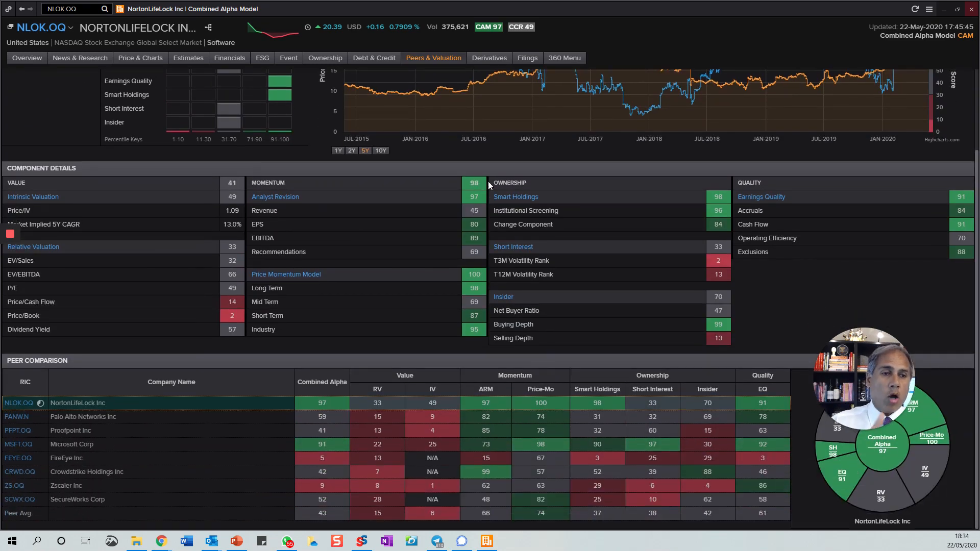
mouse_move(515, 196)
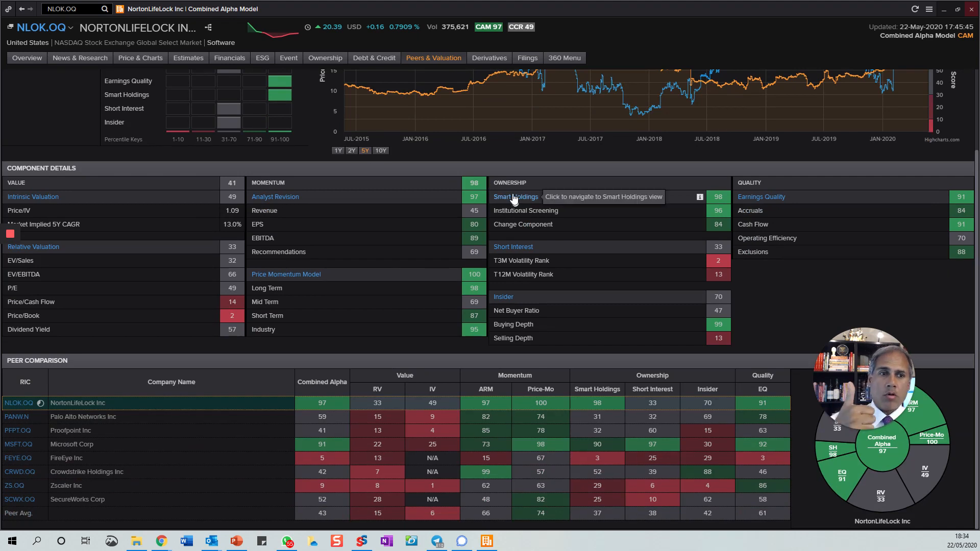
mouse_move(692, 357)
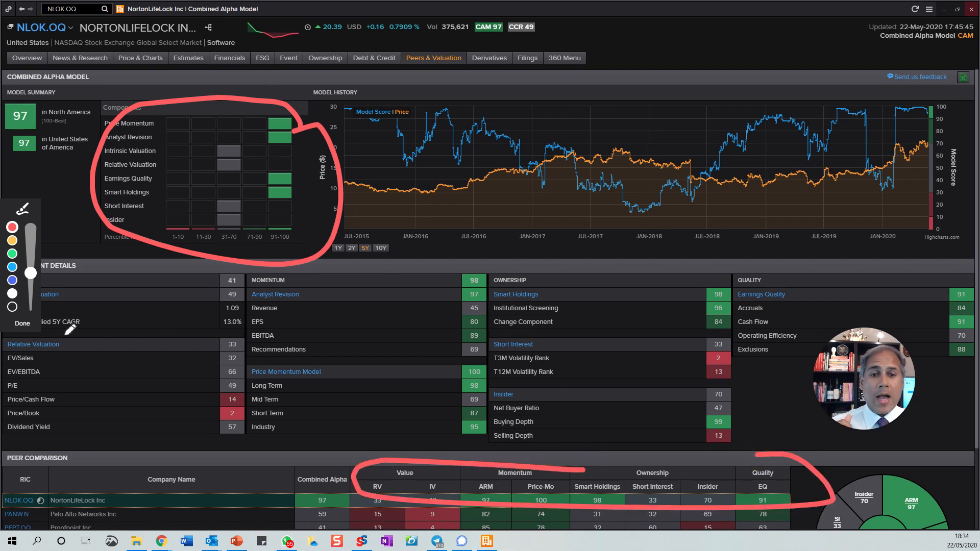
click(22, 323)
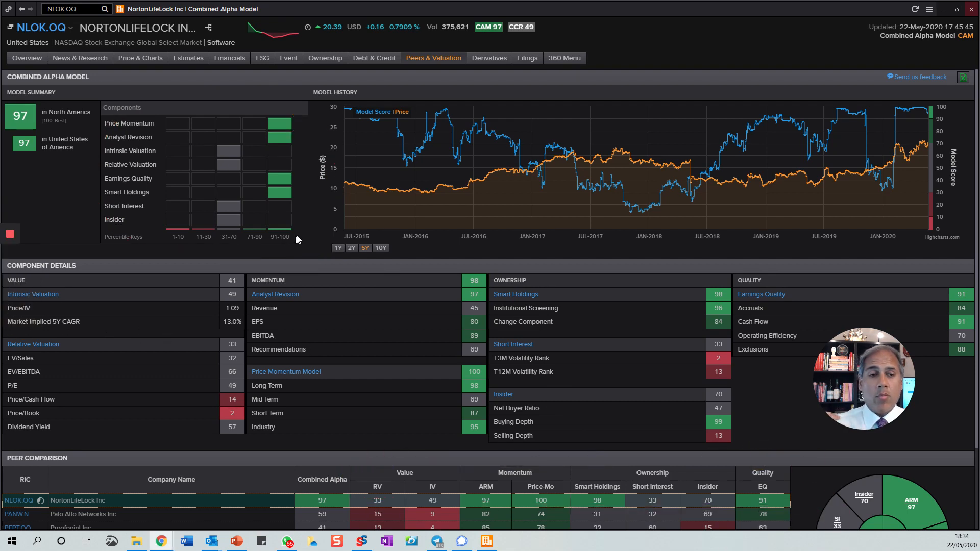
scroll(down, 3)
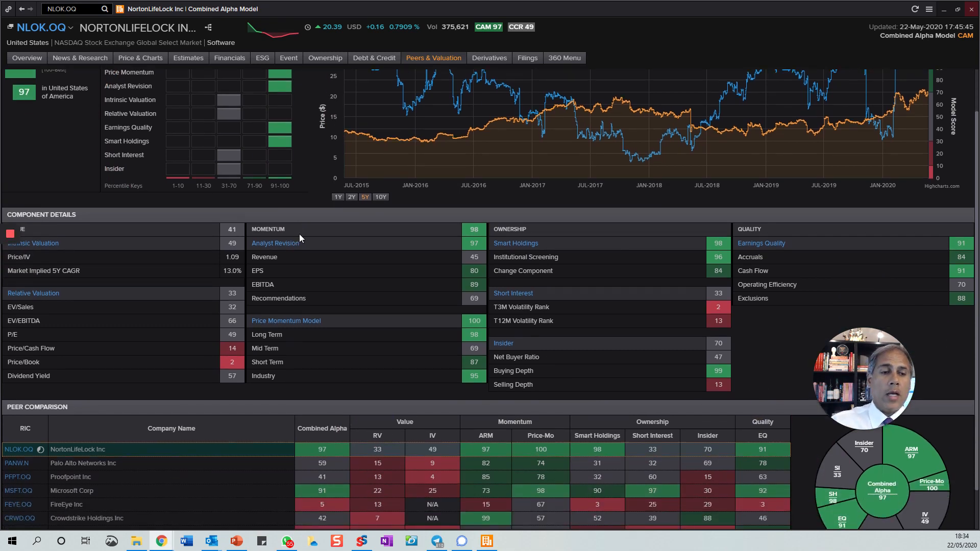
scroll(down, 3)
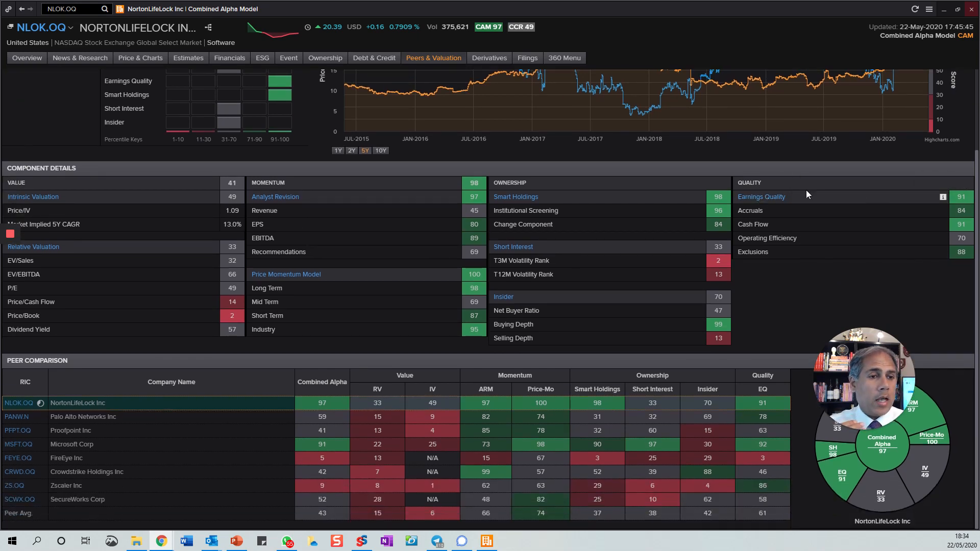
mouse_move(549, 199)
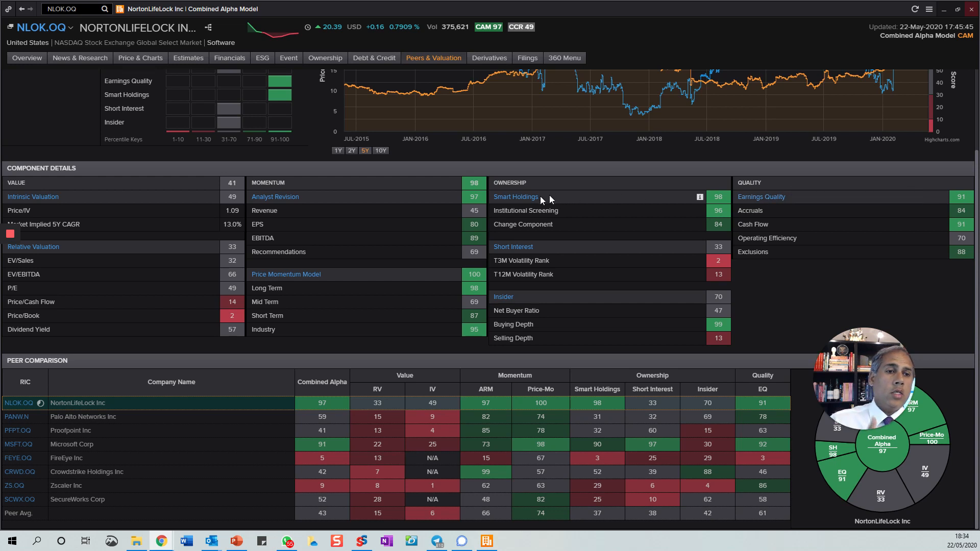
mouse_move(281, 306)
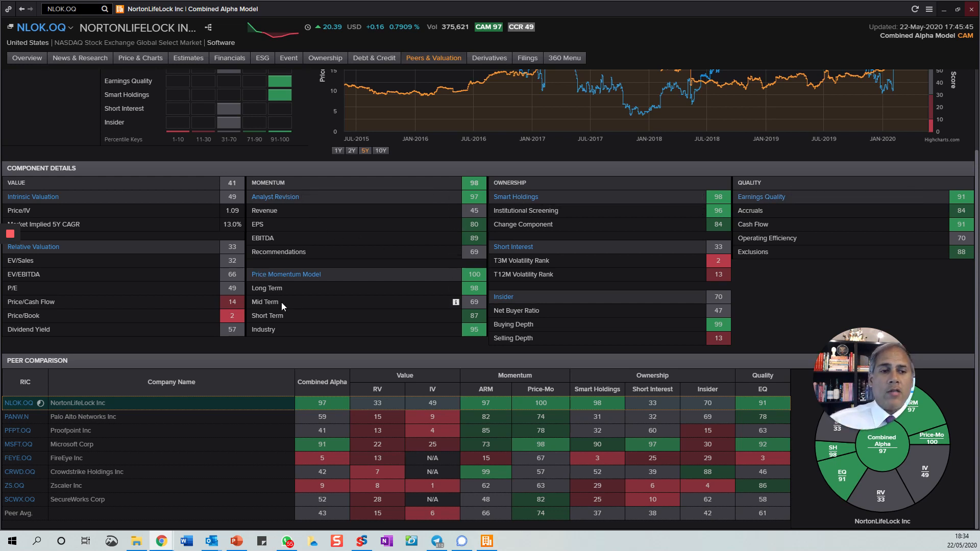
mouse_move(470, 315)
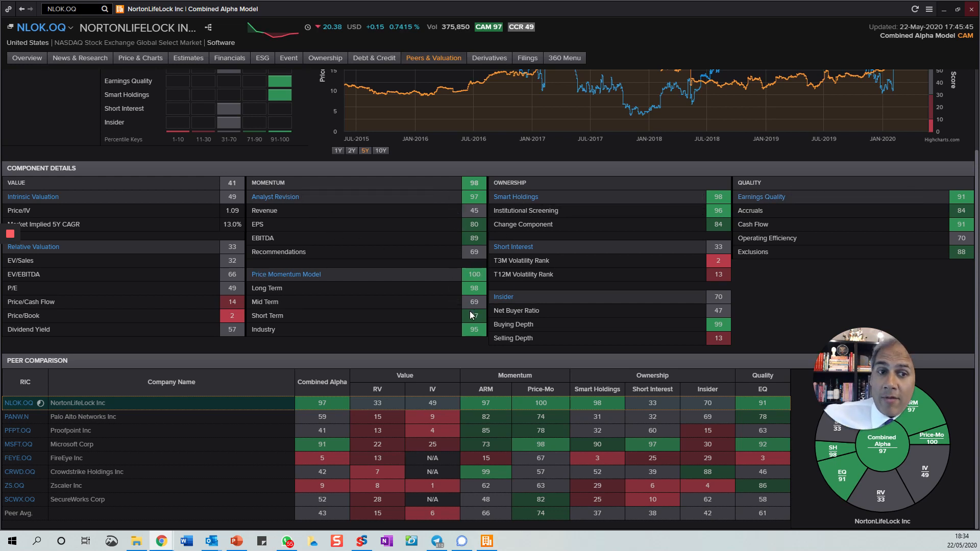
mouse_move(856, 375)
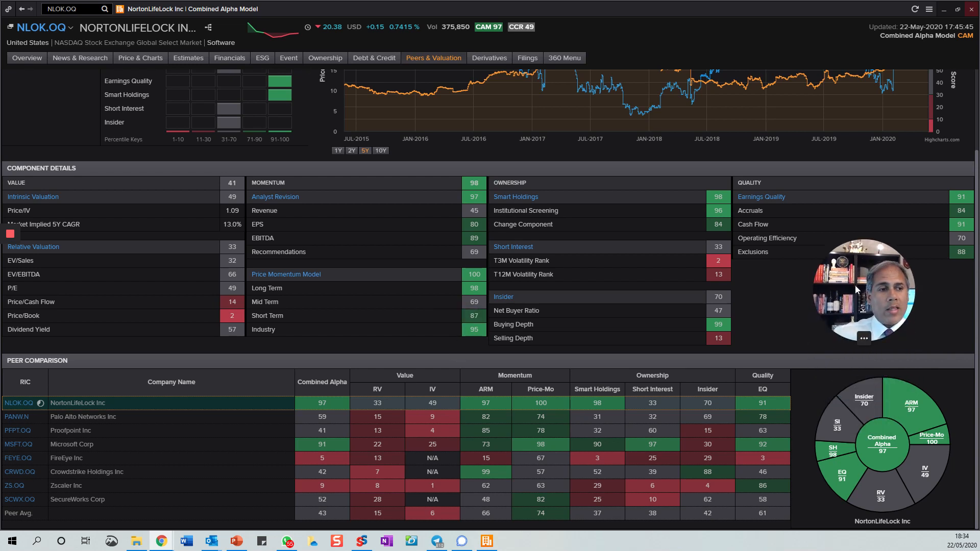
mouse_move(518, 394)
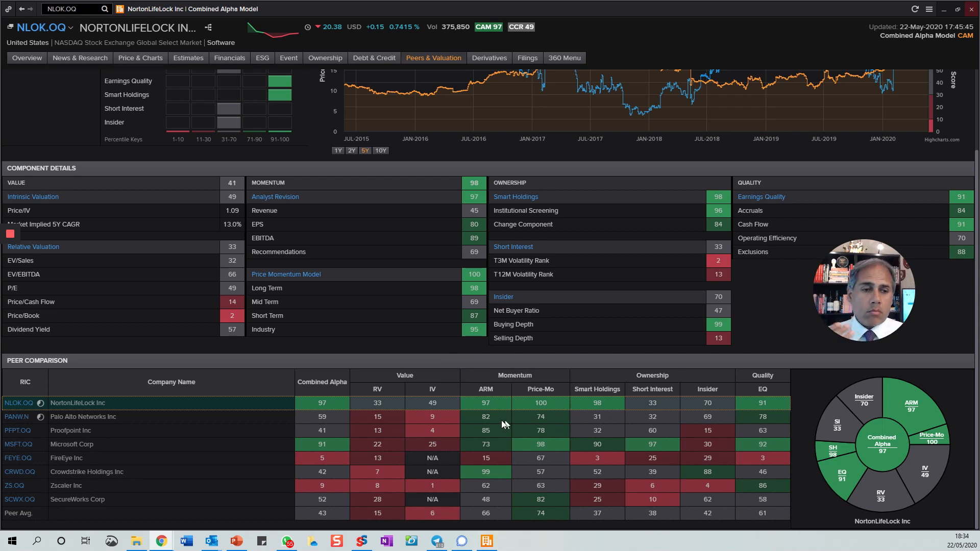
click(433, 58)
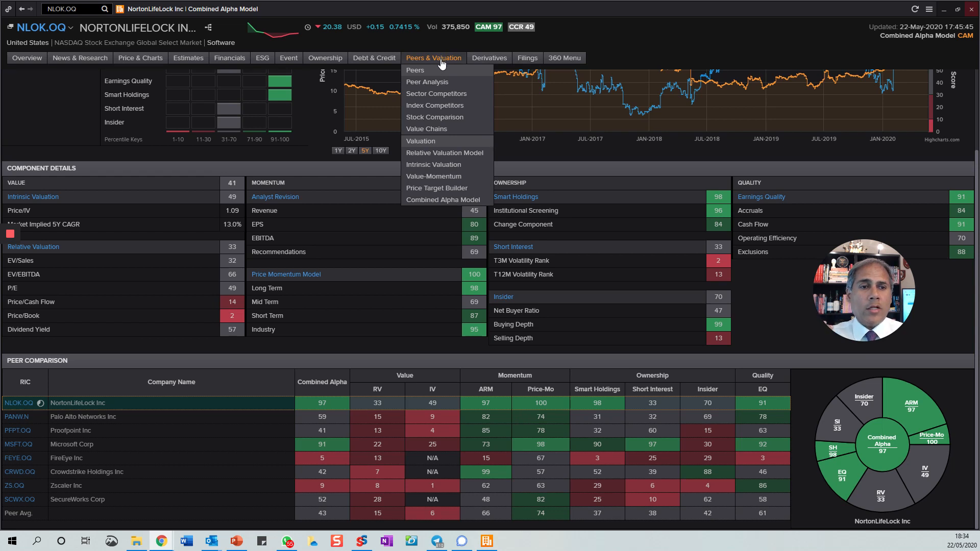
mouse_move(445, 153)
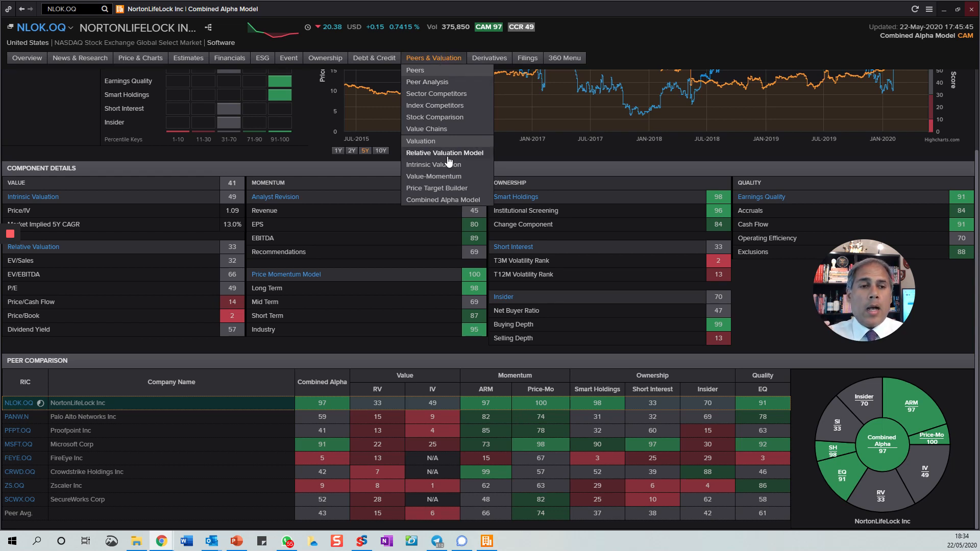
mouse_move(432, 164)
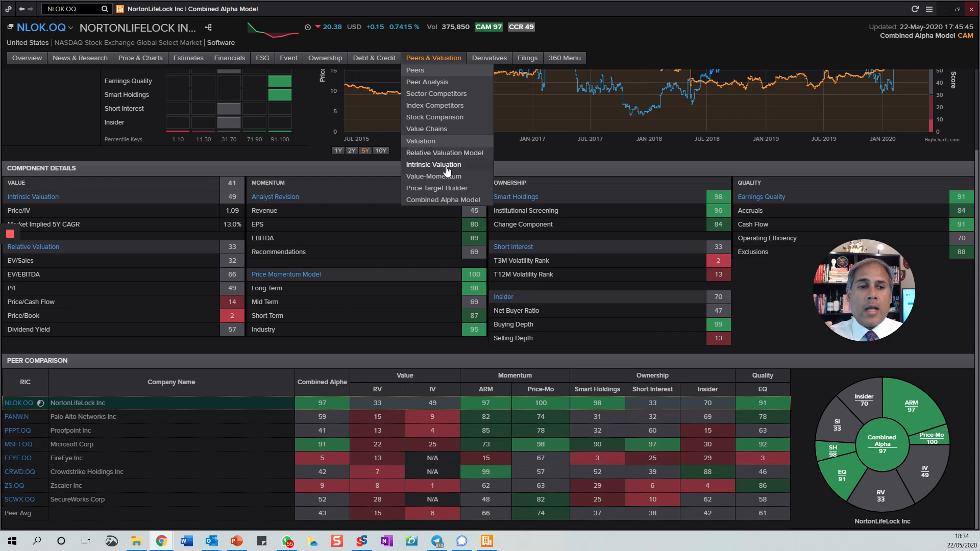
click(434, 175)
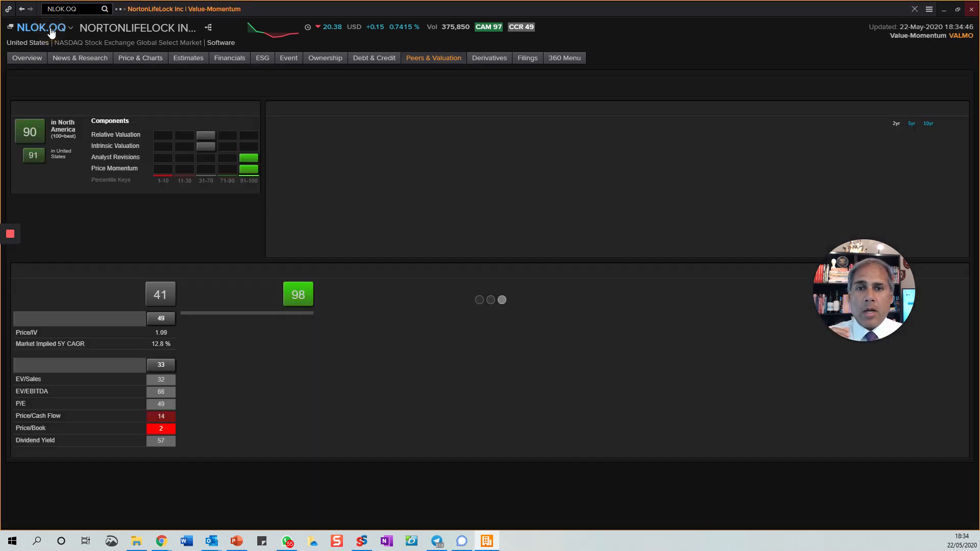
- Search 'ms' and load Microsoft Corp (MSFT.O) summary page from the results
text(msft)
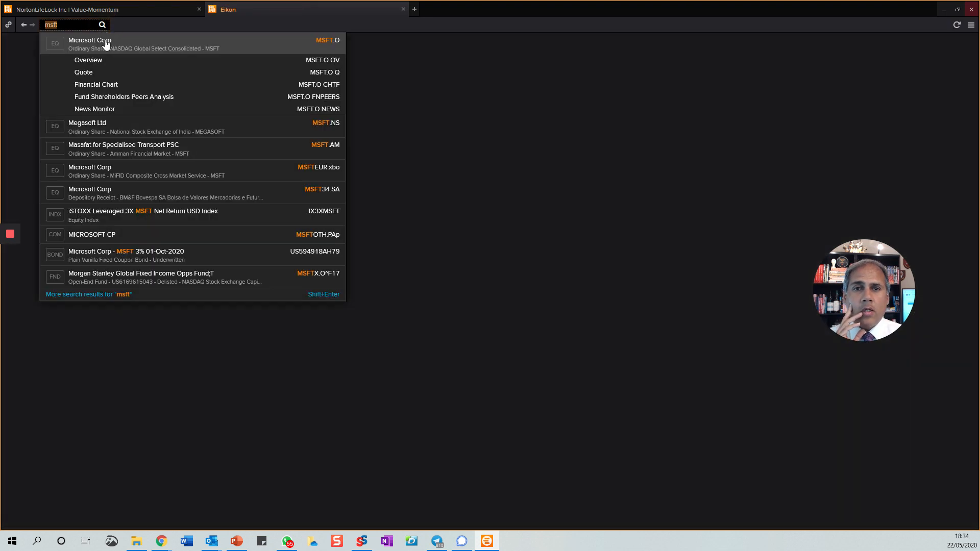
click(89, 40)
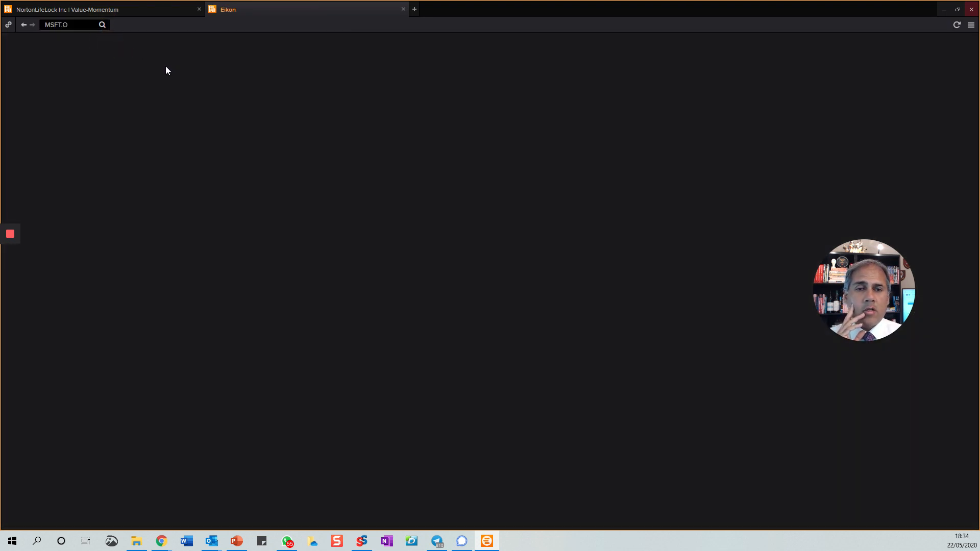
mouse_move(376, 85)
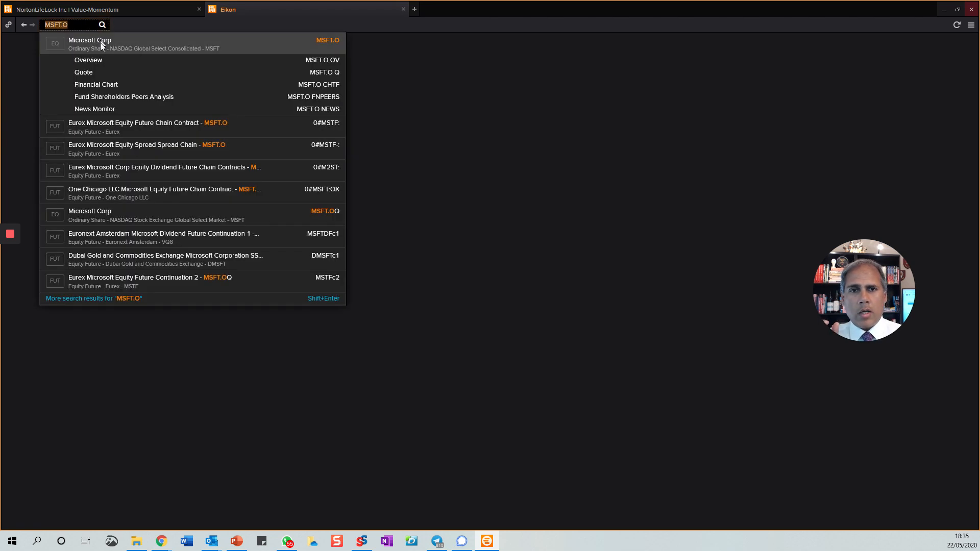
click(89, 44)
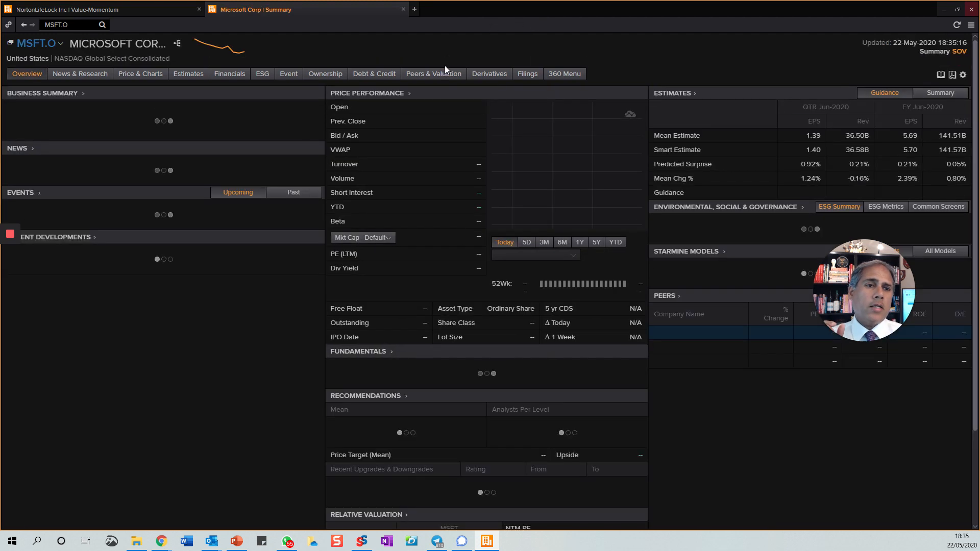
- Scroll through Microsoft's Summary page, then show the Peers & Valuation page list
click(432, 73)
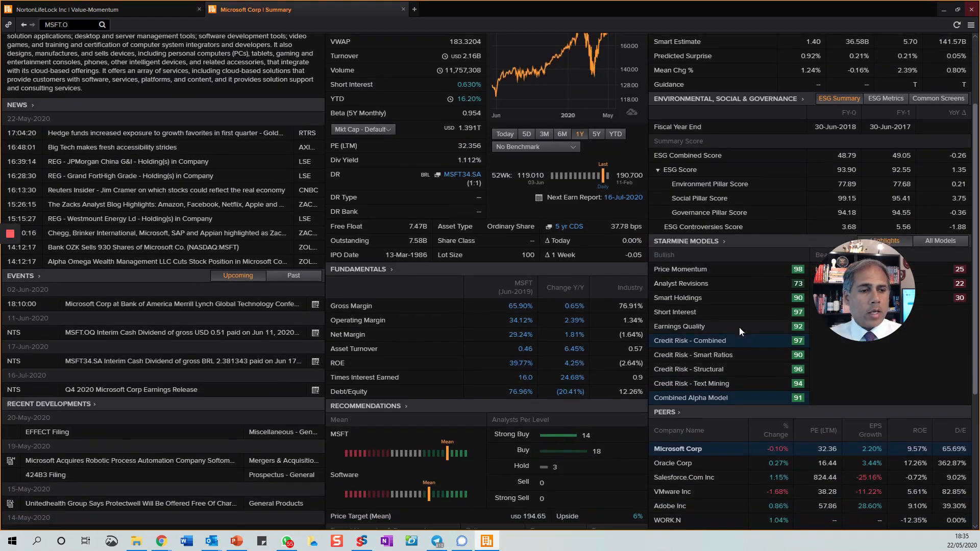
scroll(down, 3)
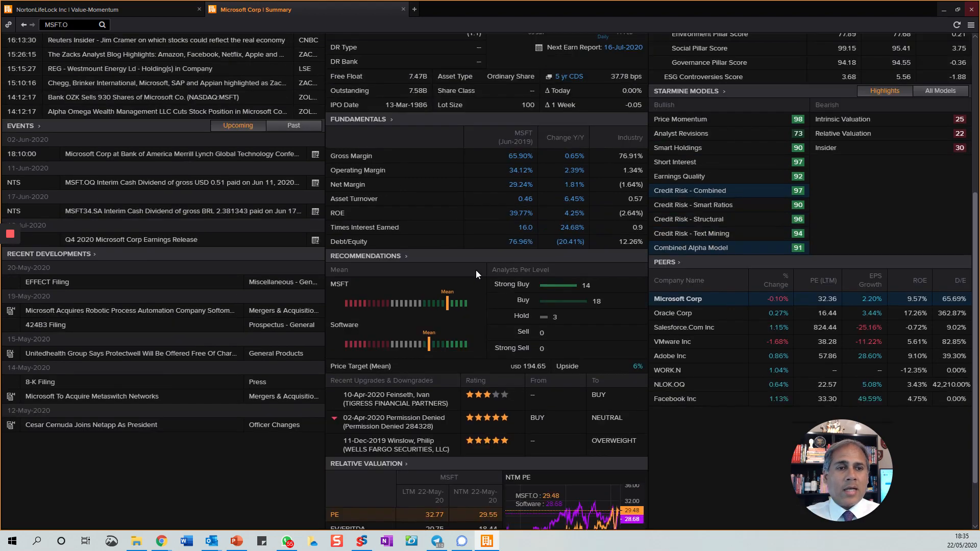
scroll(up, 3)
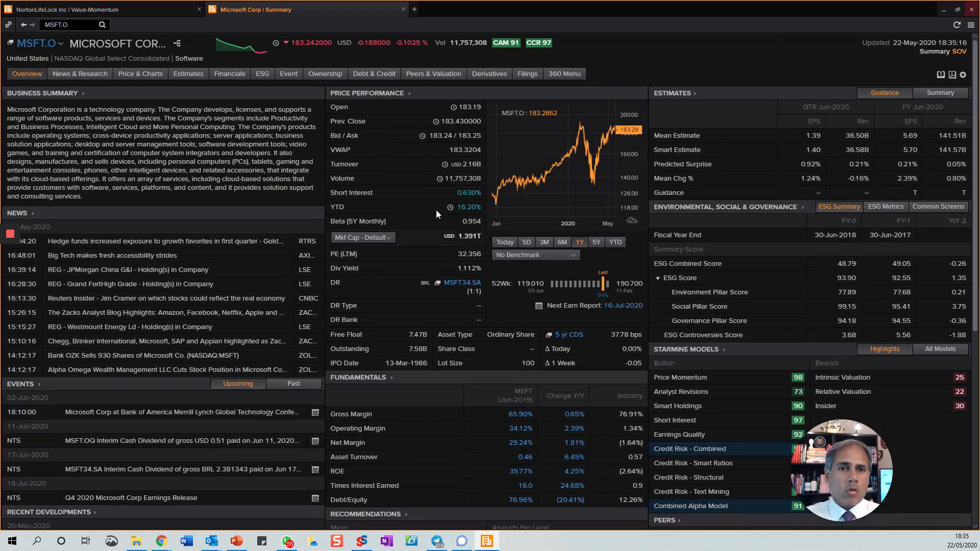
click(433, 74)
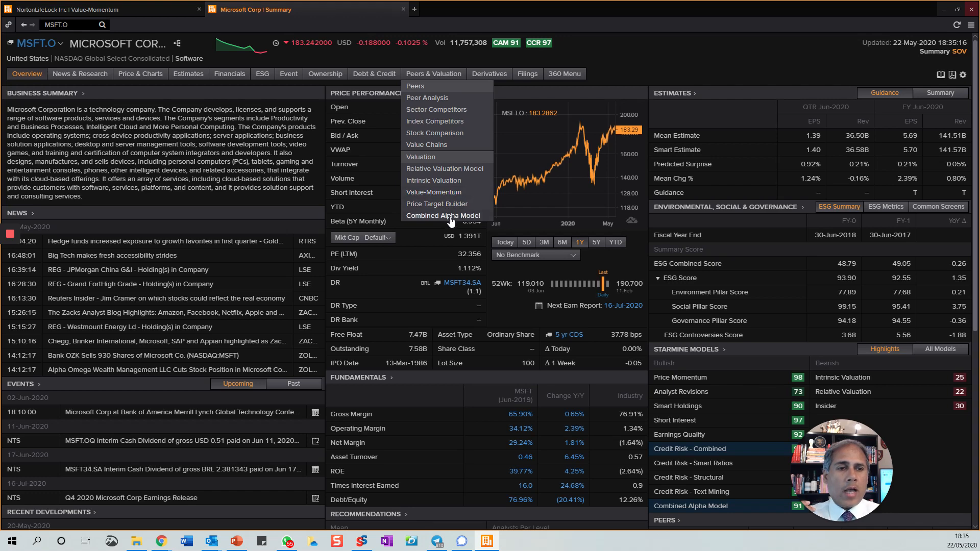
click(442, 214)
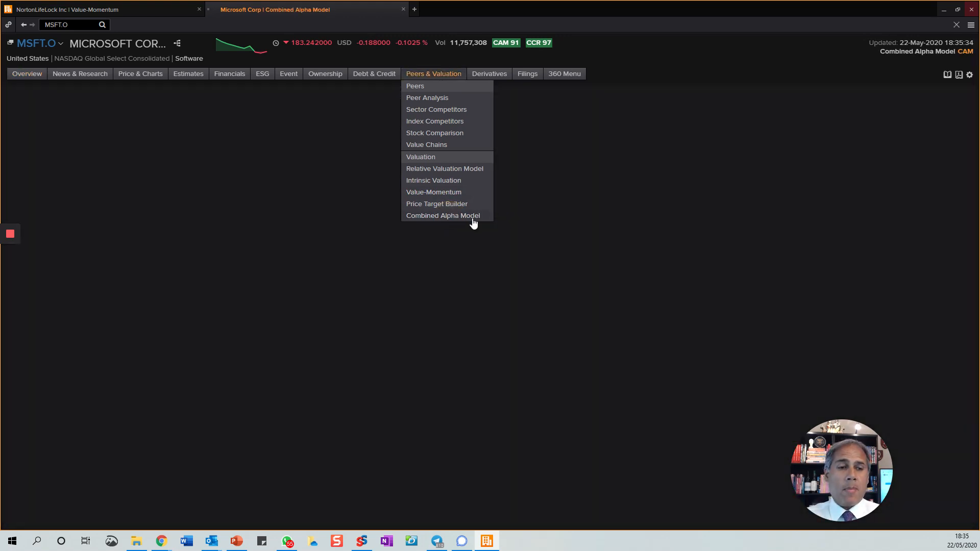
click(443, 215)
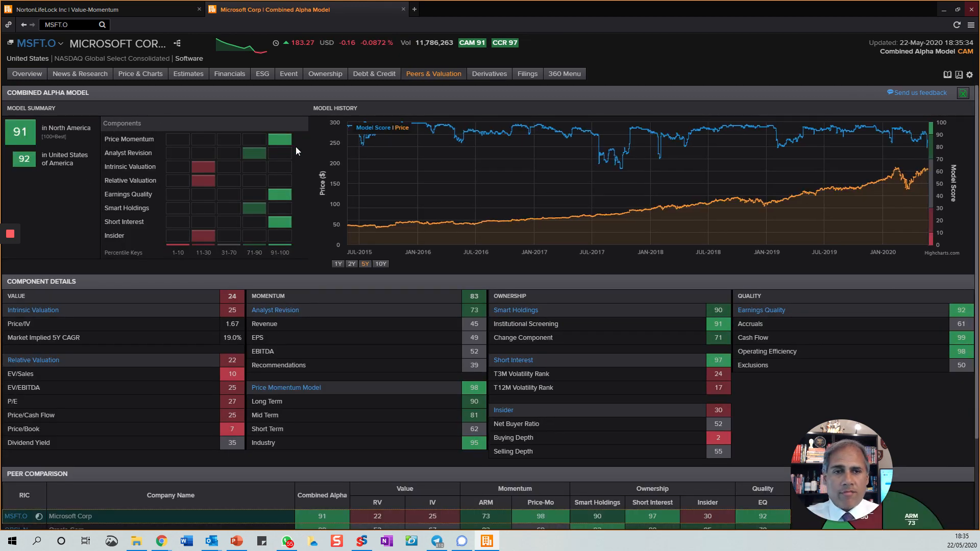
scroll(down, 3)
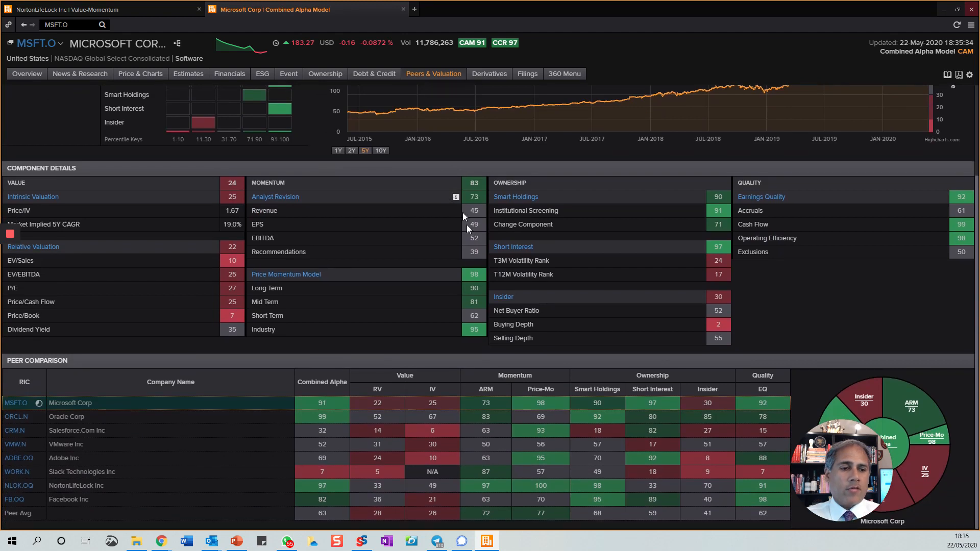
mouse_move(857, 319)
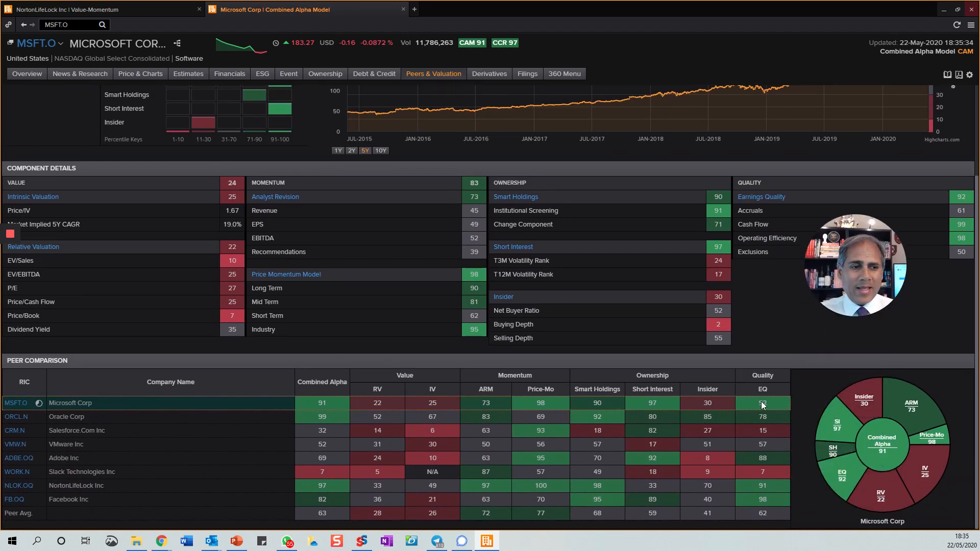
mouse_move(176, 430)
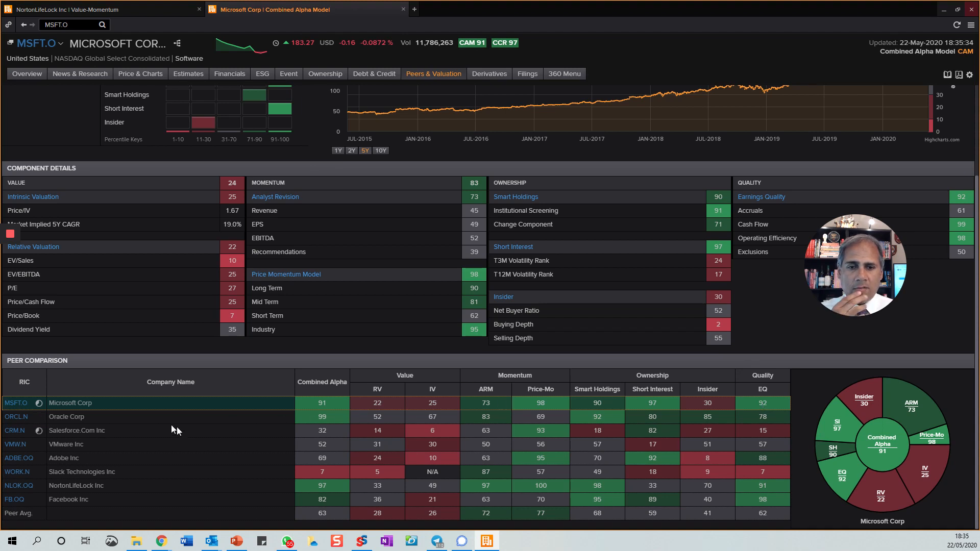
mouse_move(110, 490)
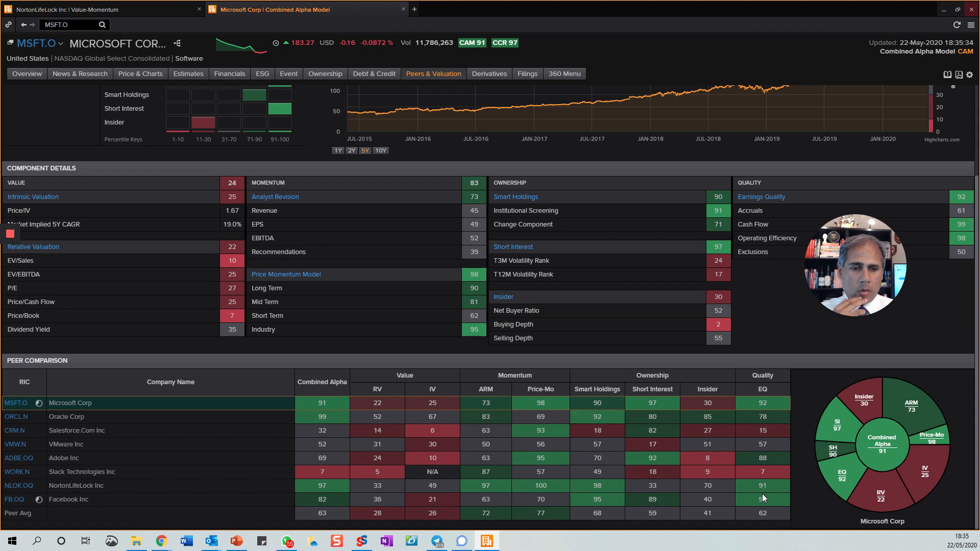
mouse_move(342, 491)
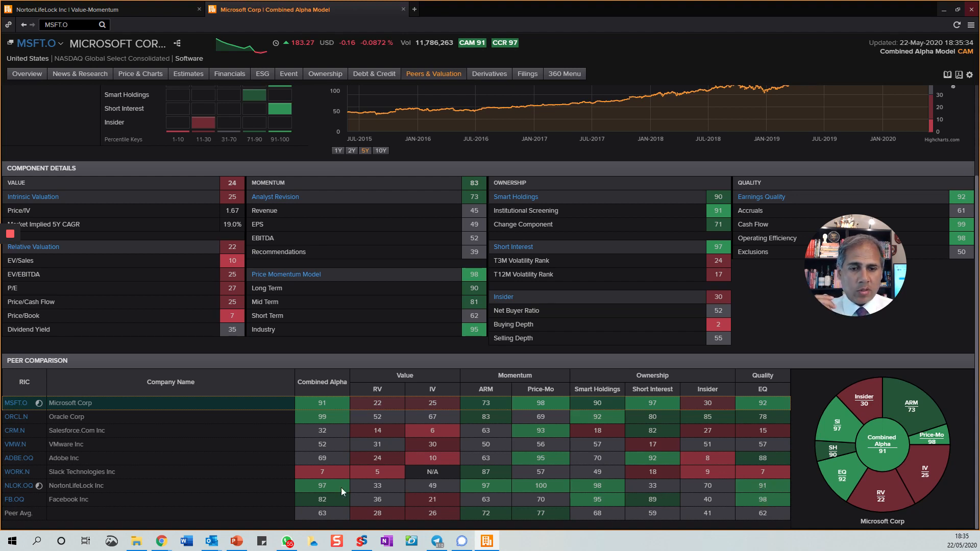
mouse_move(65, 487)
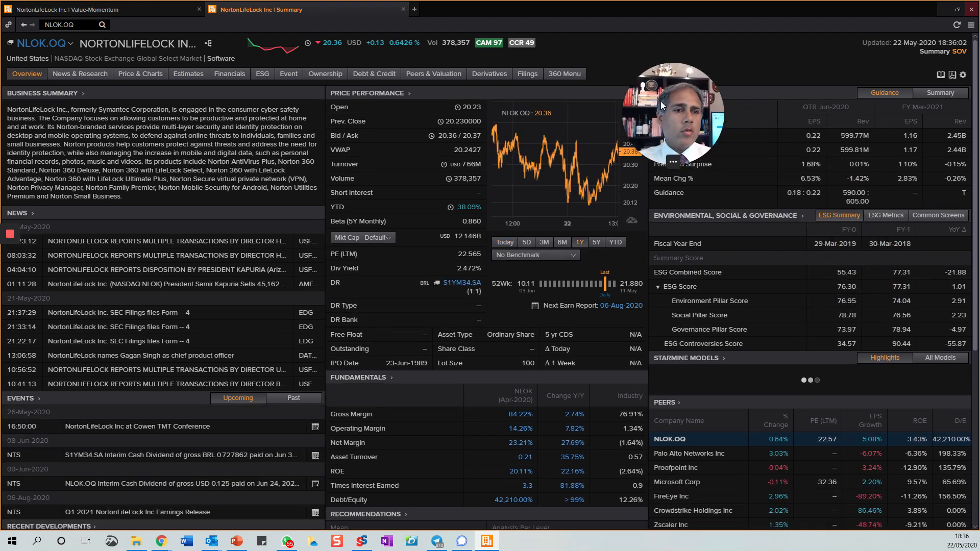
- Choose Combined Alpha Model from NortonLifeLock's Peers & Valuation menu, showing score 97
click(432, 74)
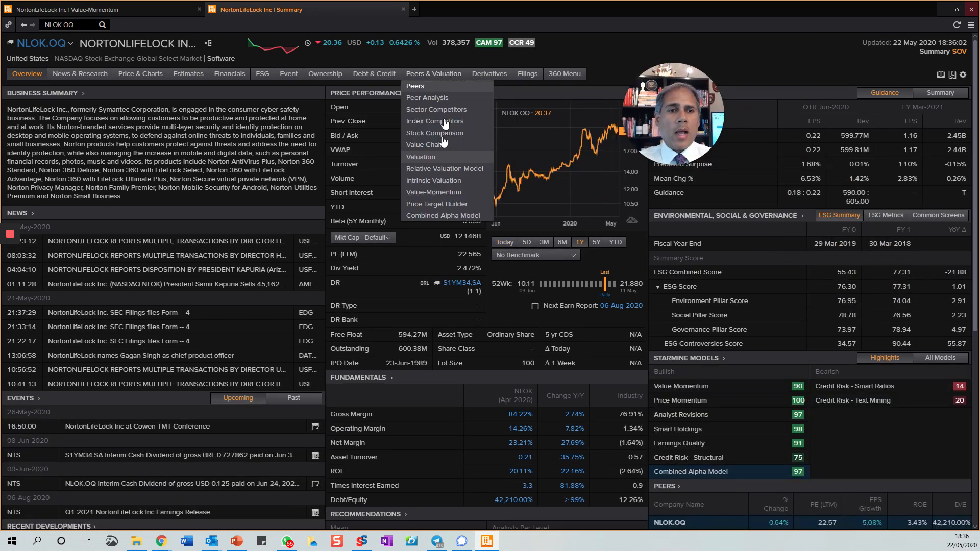
click(443, 215)
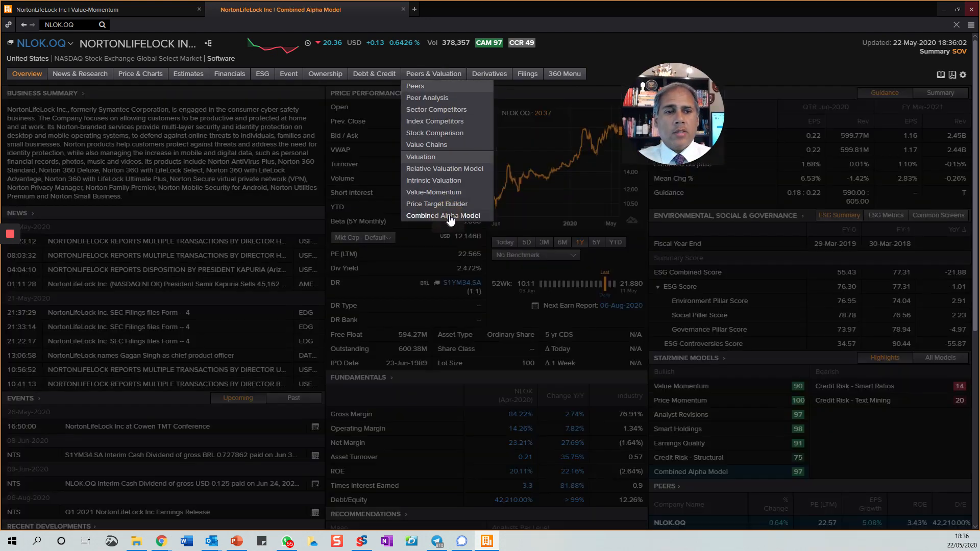
click(444, 215)
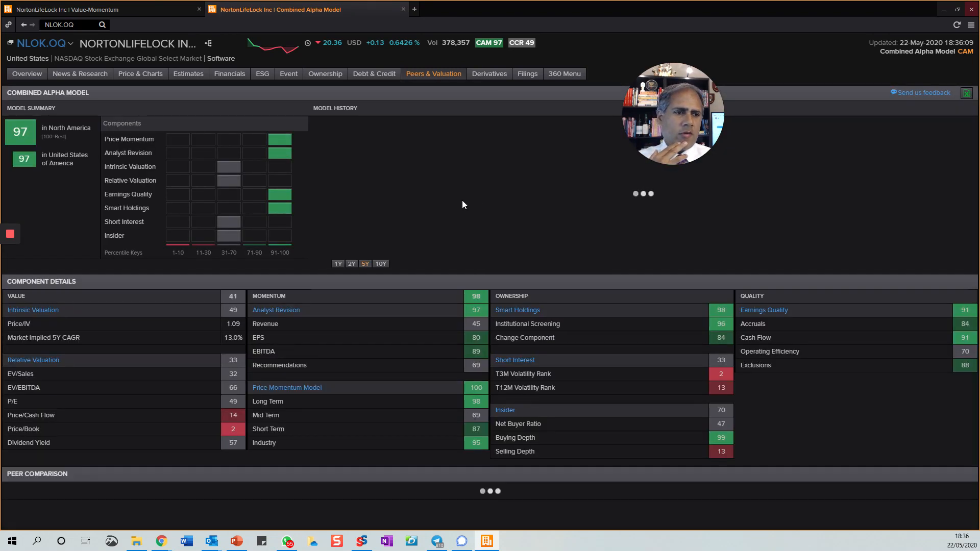
- Scroll down to the model history chart and Peer Comparison table
scroll(down, 3)
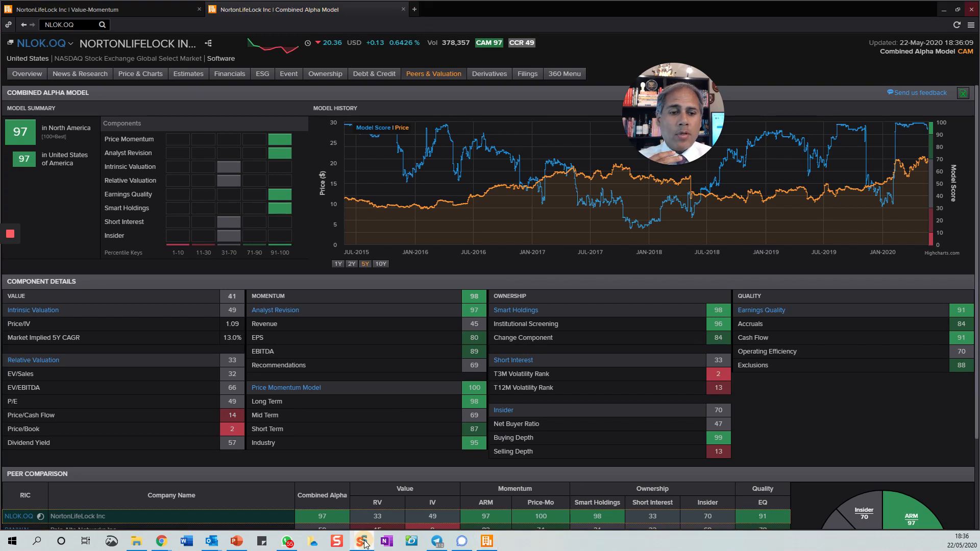
mouse_move(437, 206)
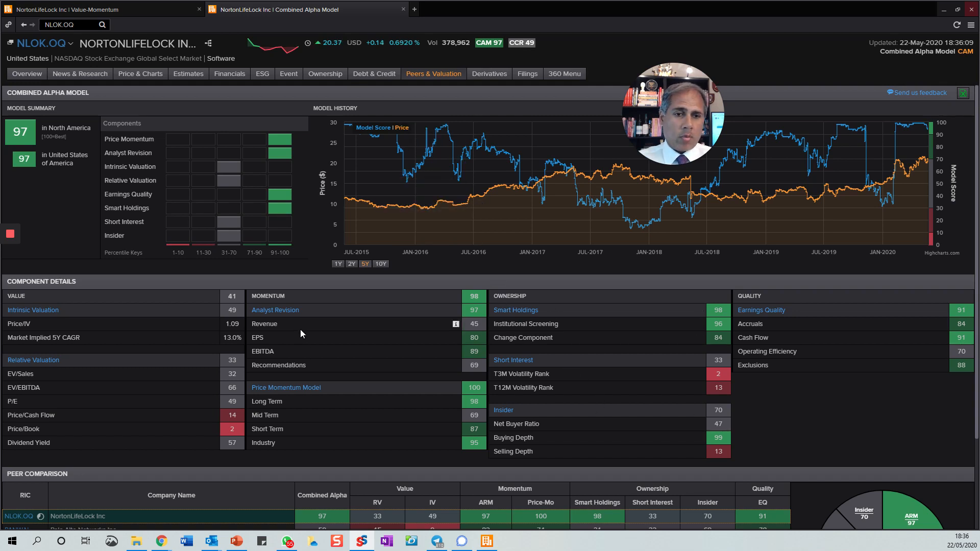
scroll(down, 3)
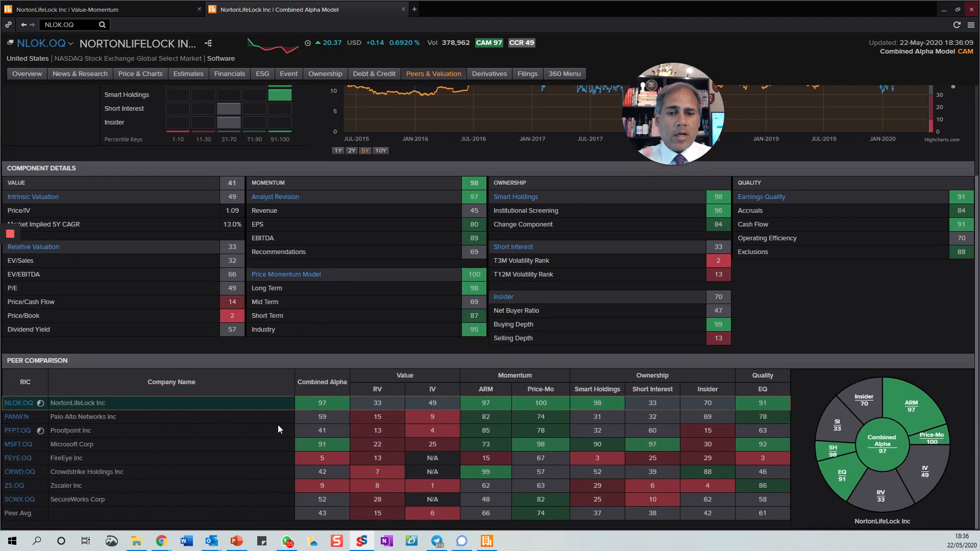
mouse_move(138, 412)
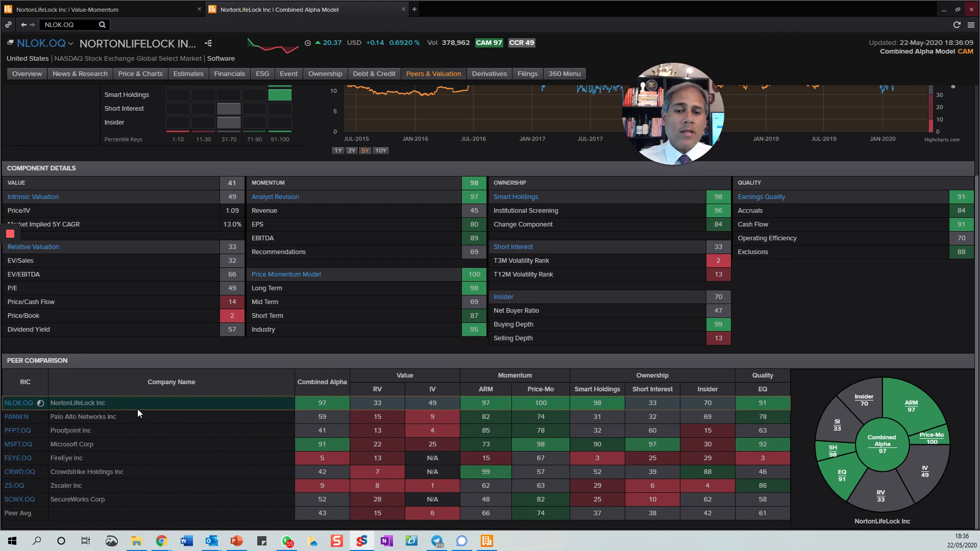
mouse_move(138, 443)
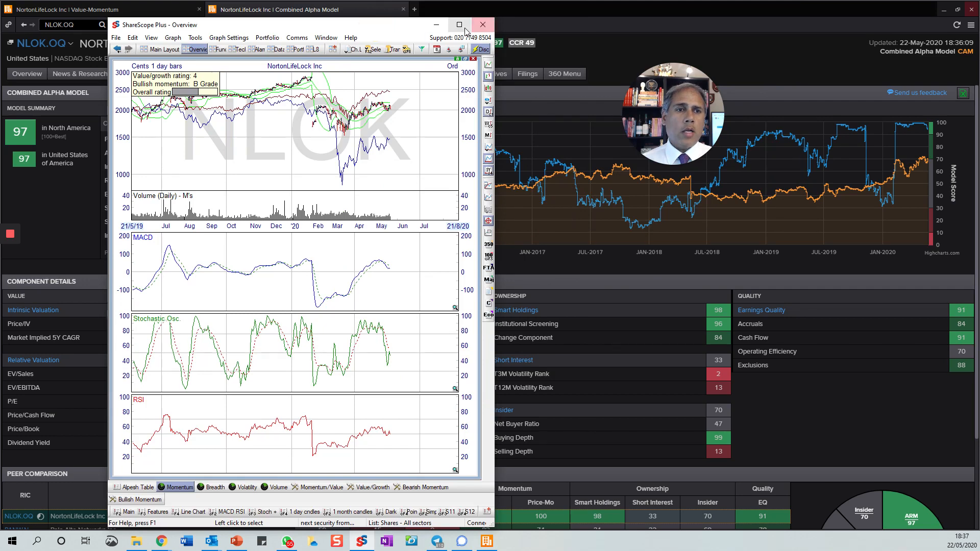
- Maximize ShareScope and remove all additional graphs from the NortonLifeLock chart
click(458, 25)
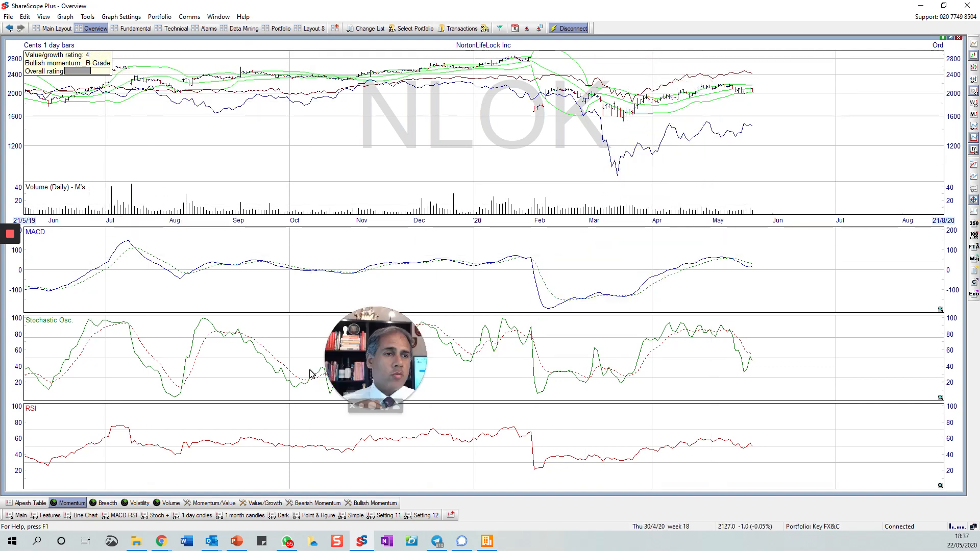
mouse_move(692, 134)
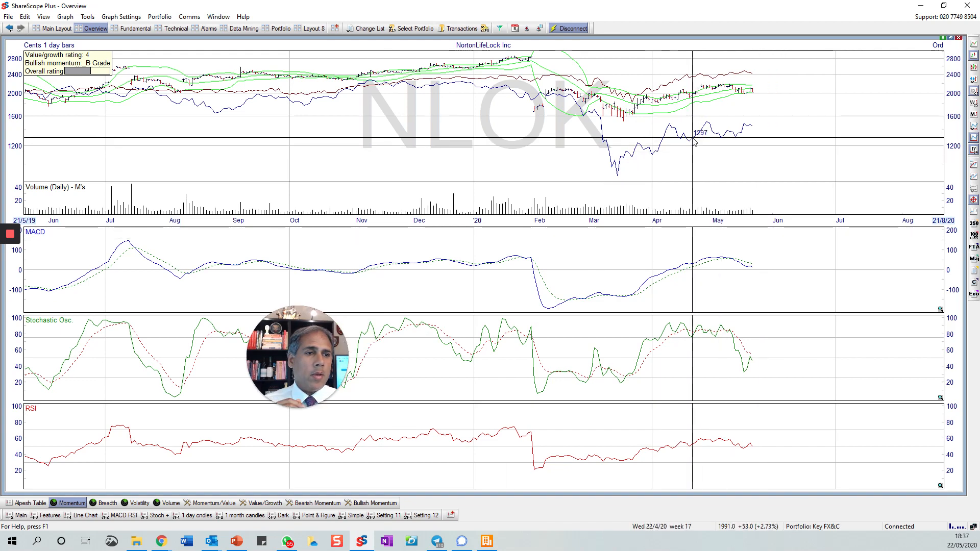
right_click(700, 134)
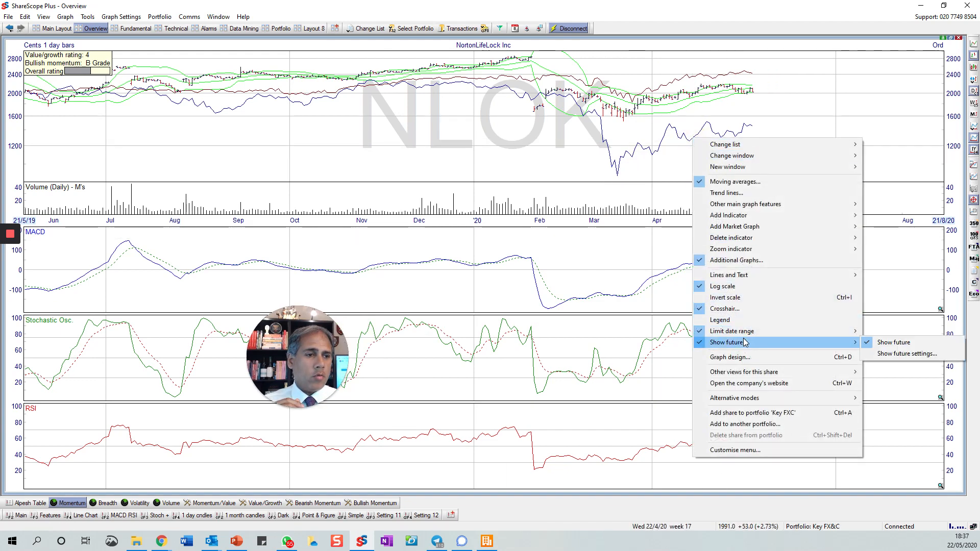
click(735, 260)
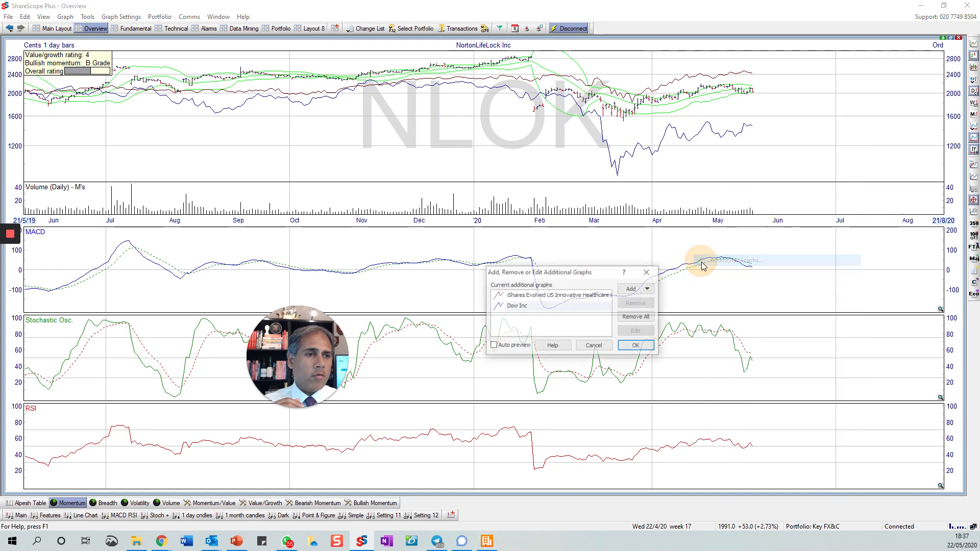
click(635, 317)
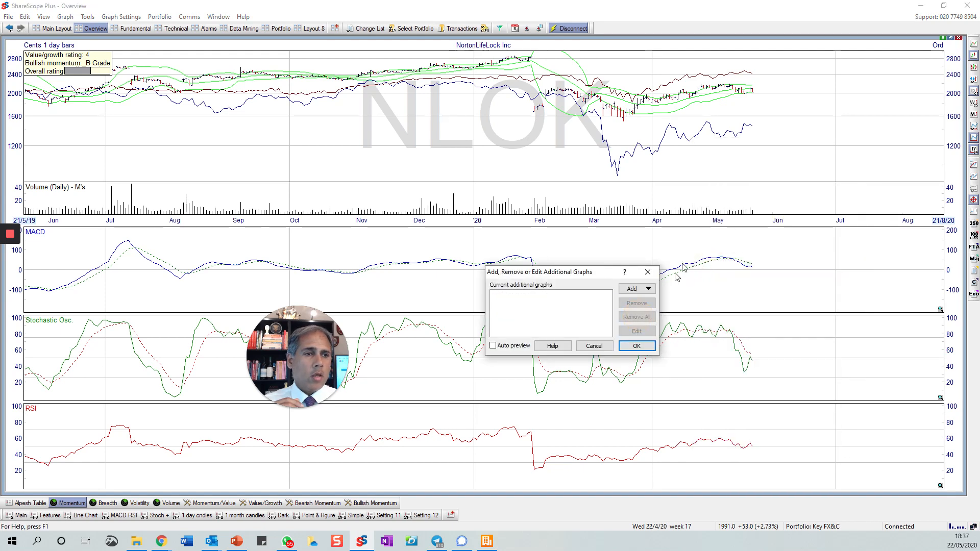
click(636, 345)
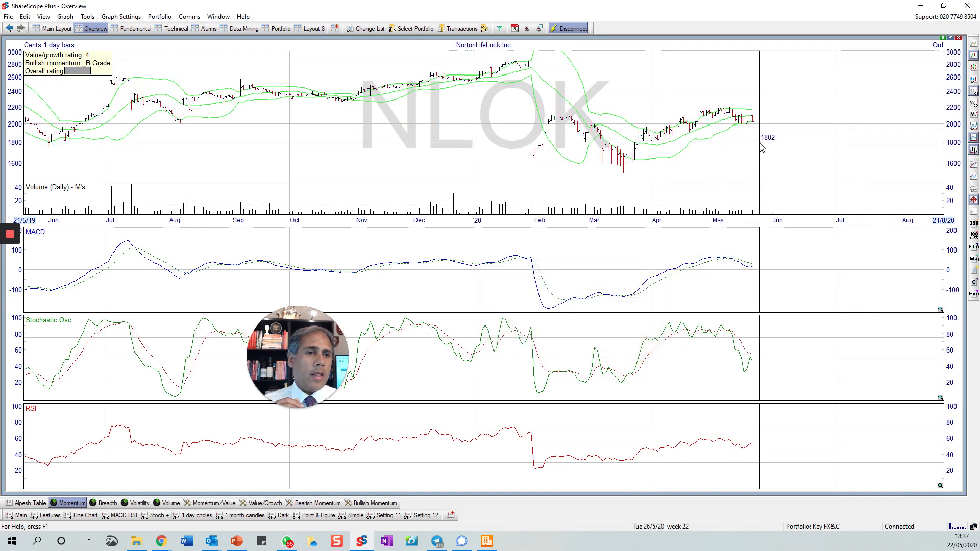
mouse_move(832, 116)
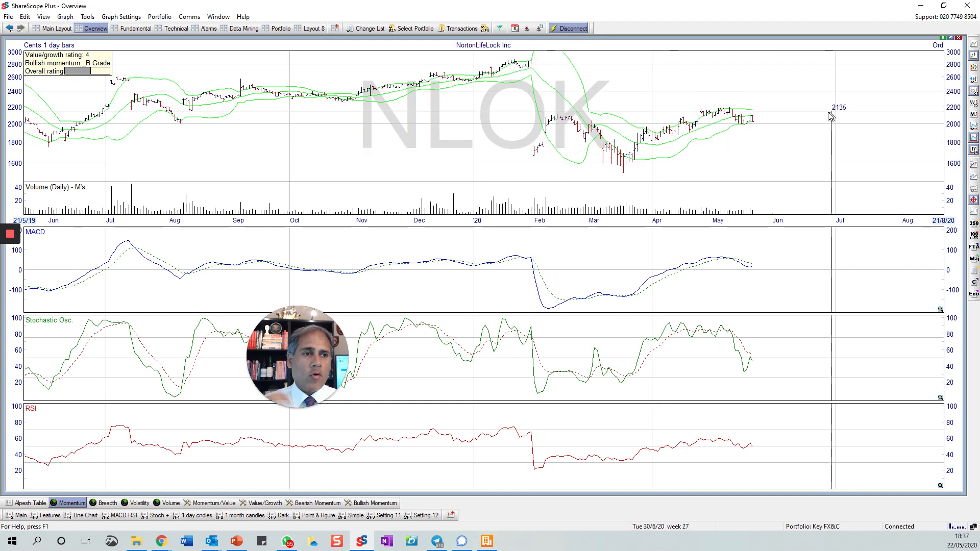
mouse_move(811, 128)
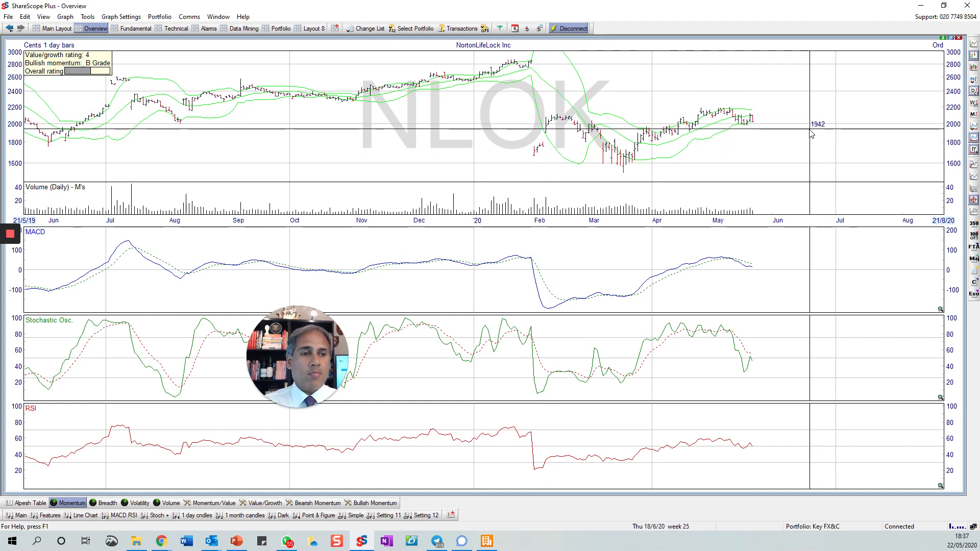
mouse_move(473, 147)
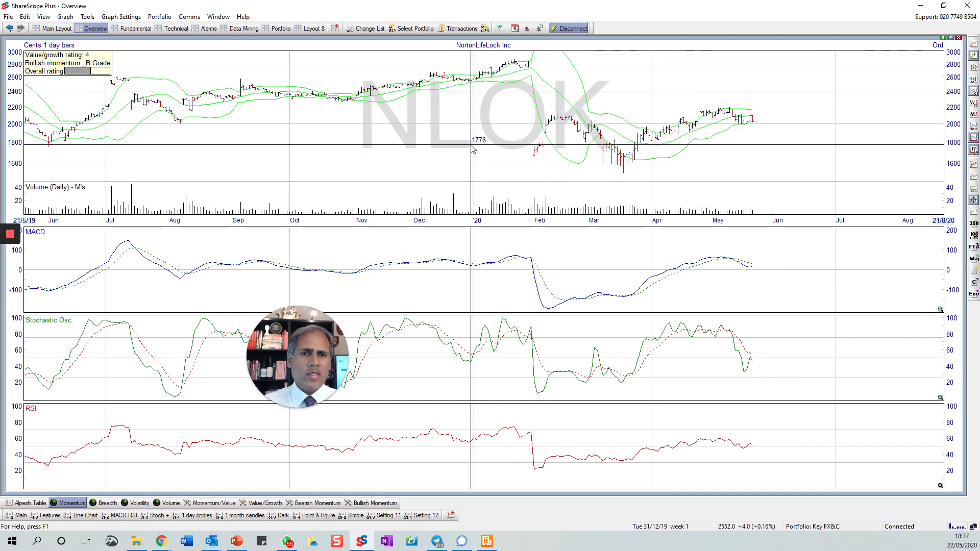
mouse_move(483, 147)
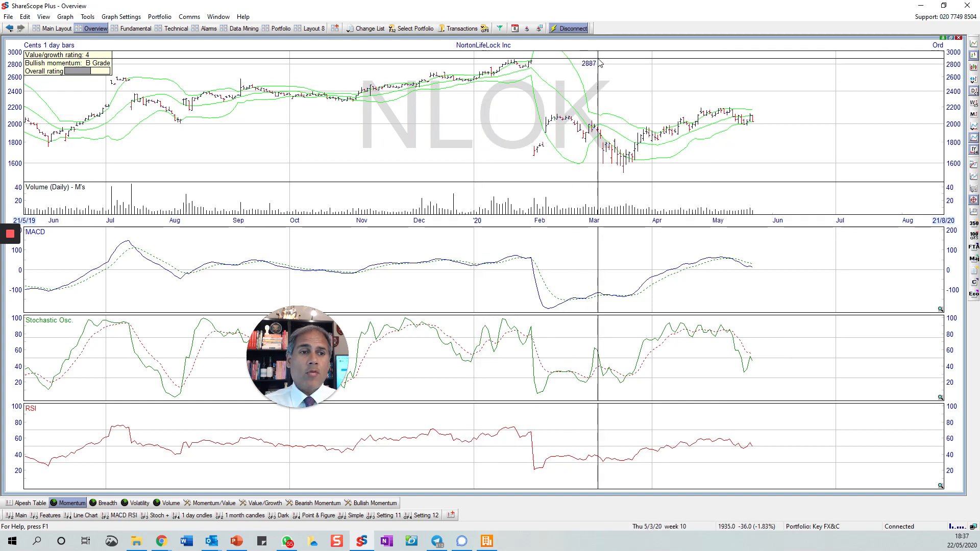
mouse_move(110, 73)
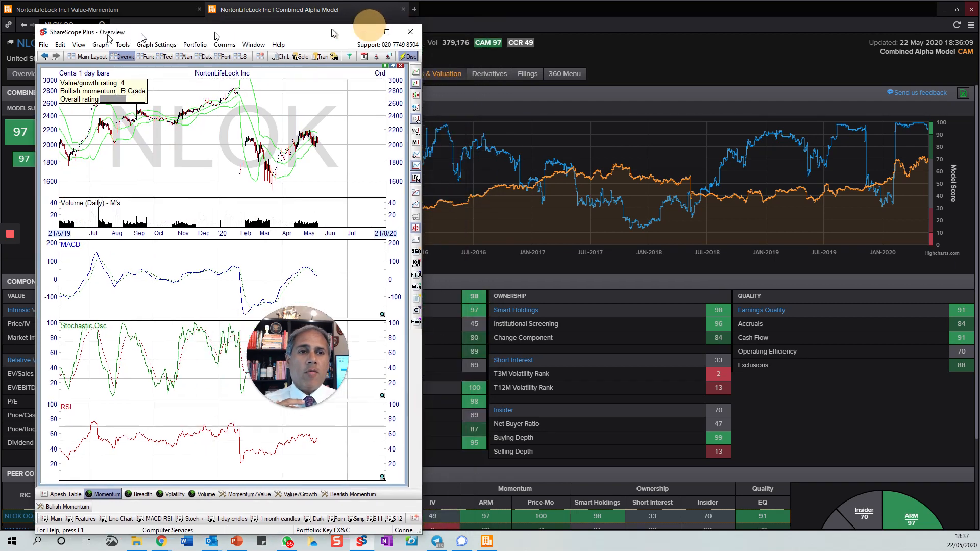
- Bring Eikon to the front and scroll to NortonLifeLock's Peer Comparison table
click(410, 31)
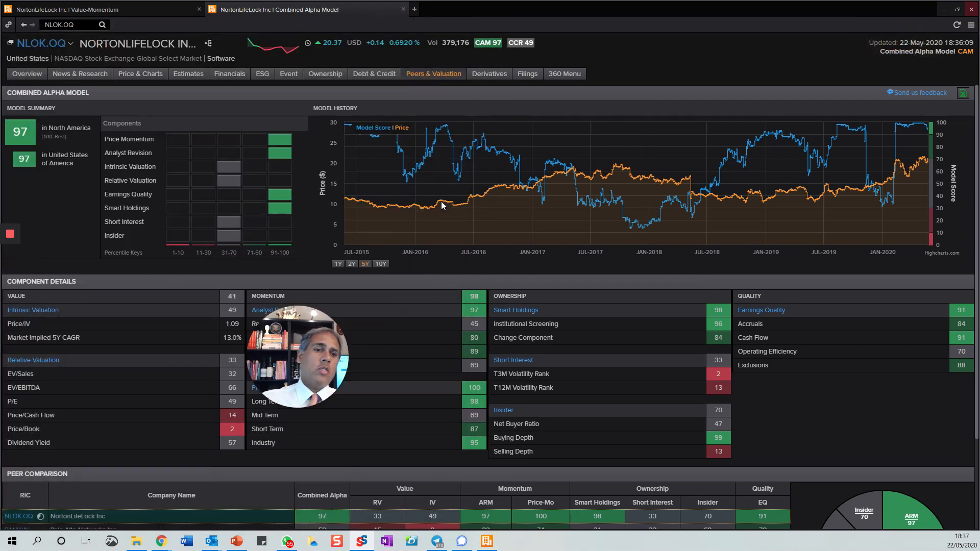
mouse_move(294, 168)
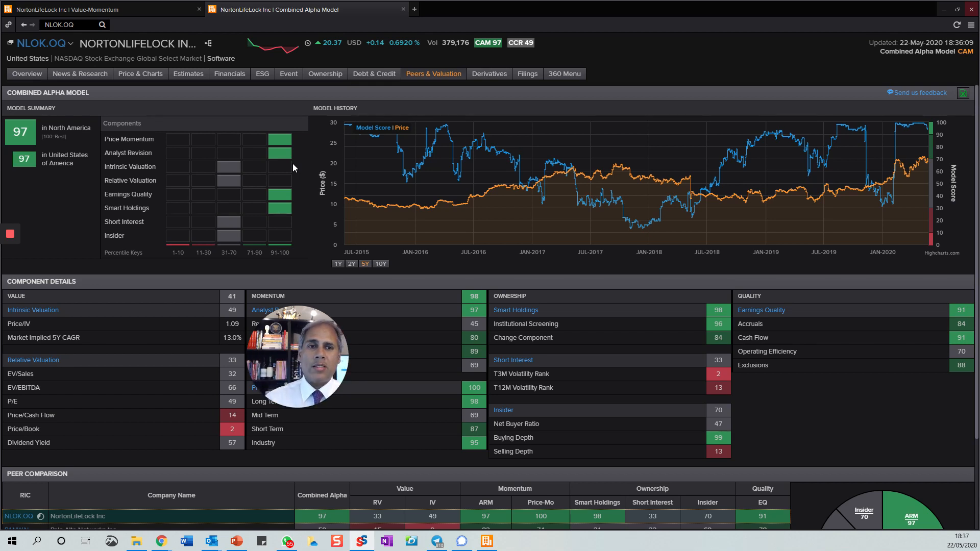
mouse_move(241, 262)
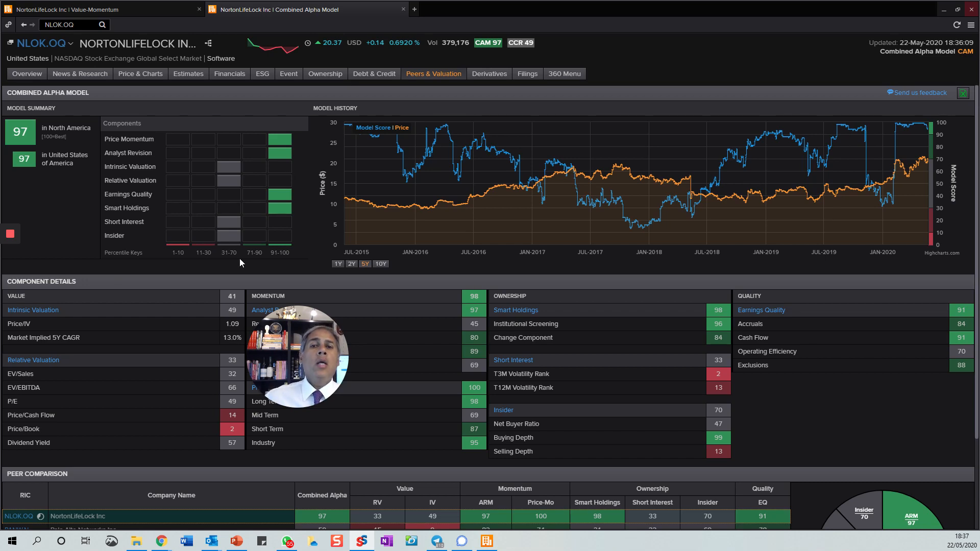
scroll(down, 3)
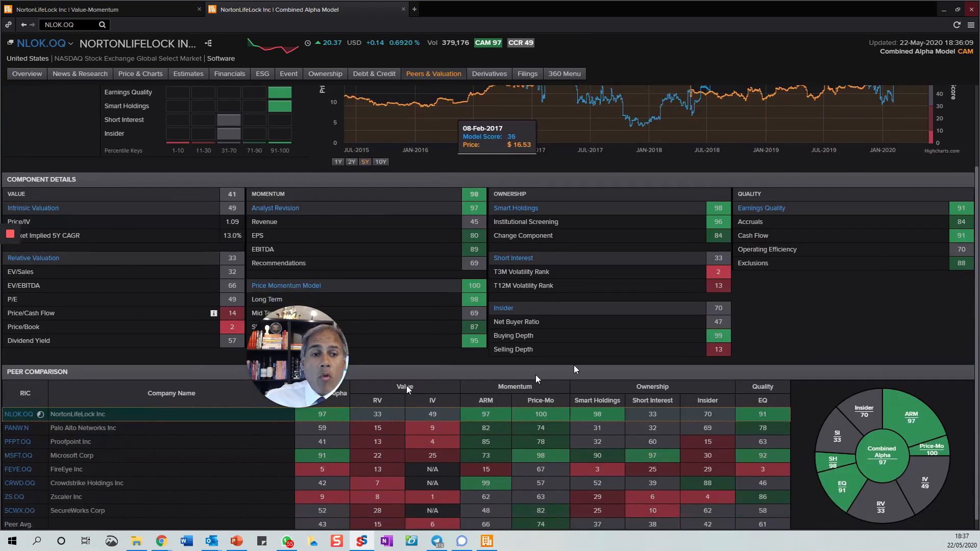
mouse_move(893, 220)
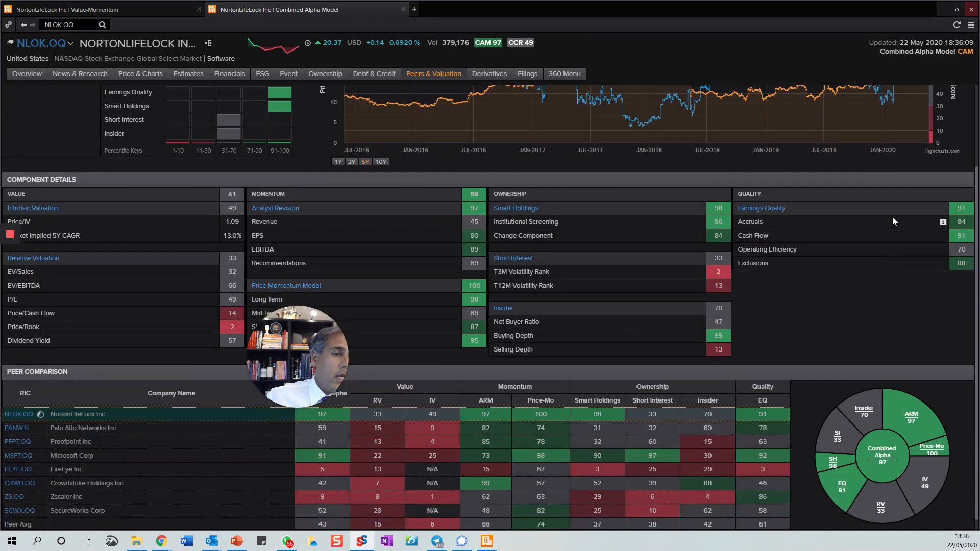
scroll(down, 3)
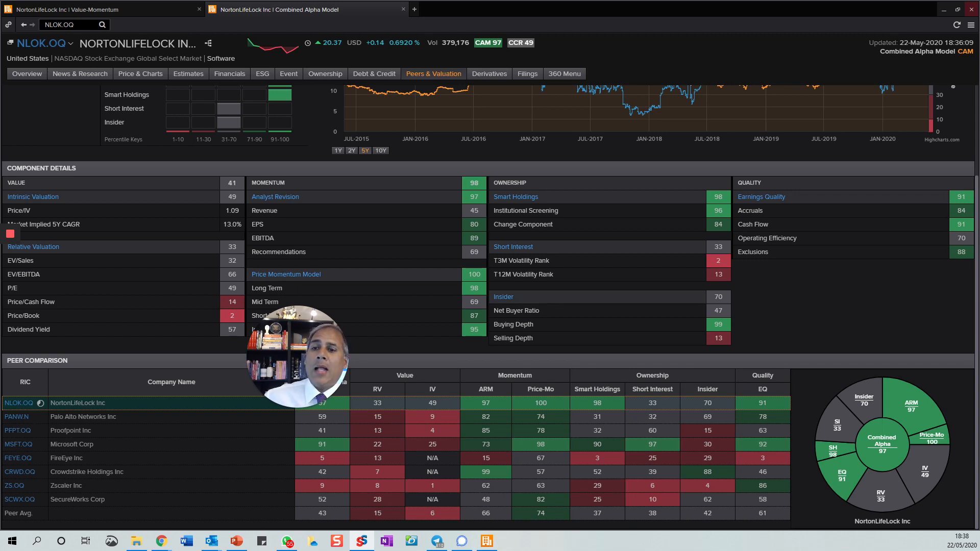
mouse_move(145, 345)
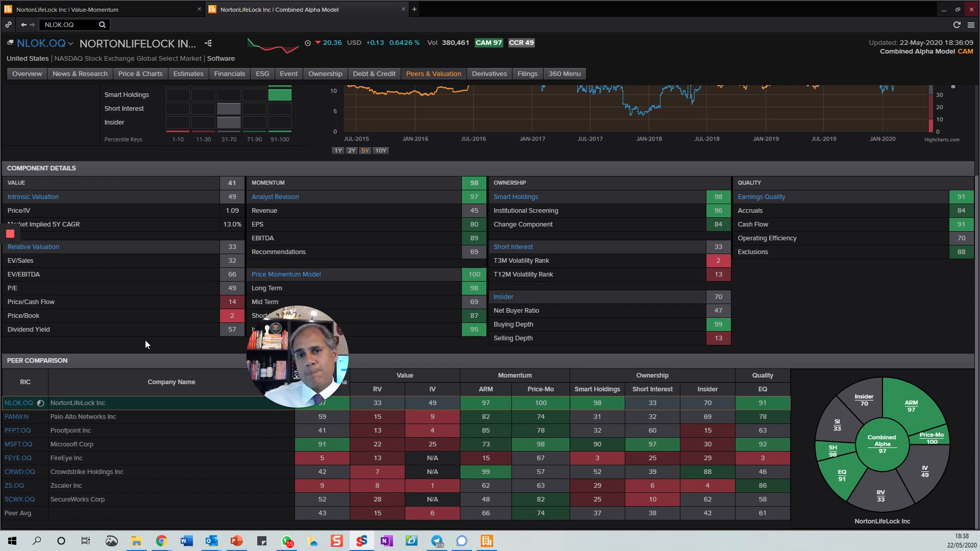
mouse_move(183, 325)
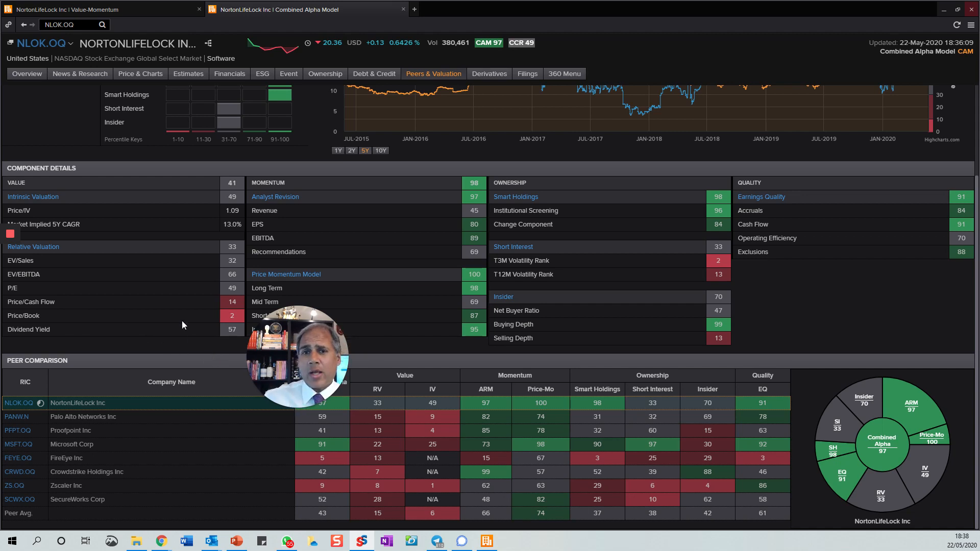
mouse_move(92, 300)
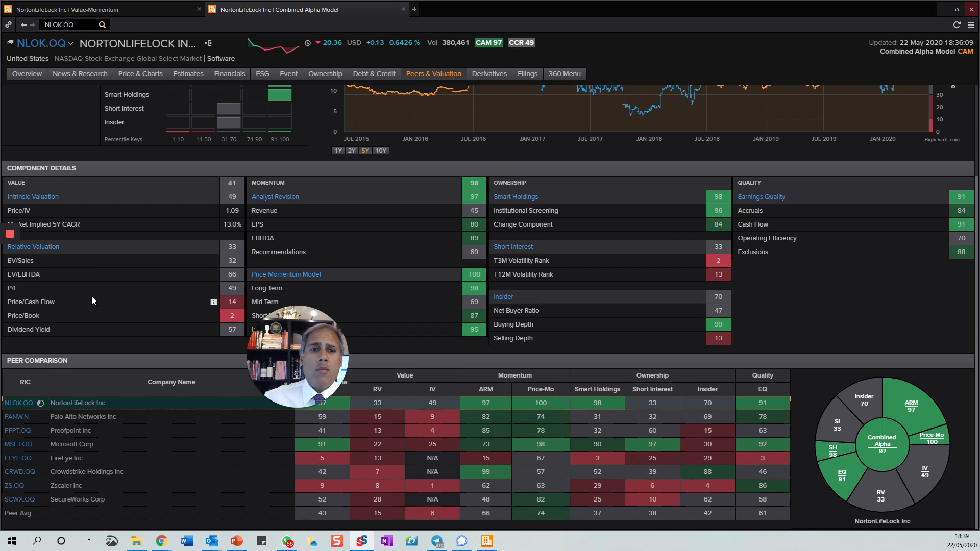